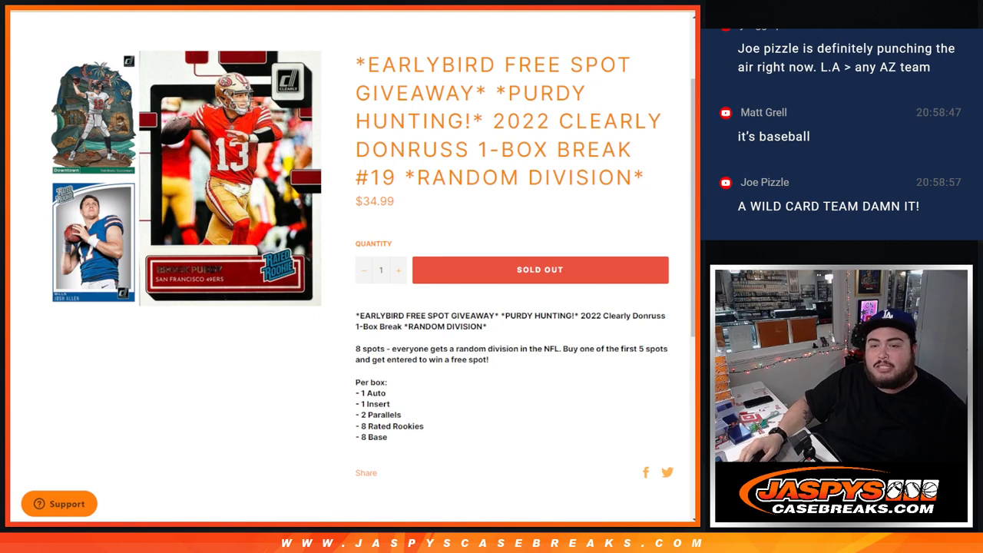
Enter the participant spot names, including 'AFC NORTH', in List Randomizer and shuffle twice.
{"action": "left_click_drag", "start_coordinate": [562, 348], "coordinate": [488, 359]}
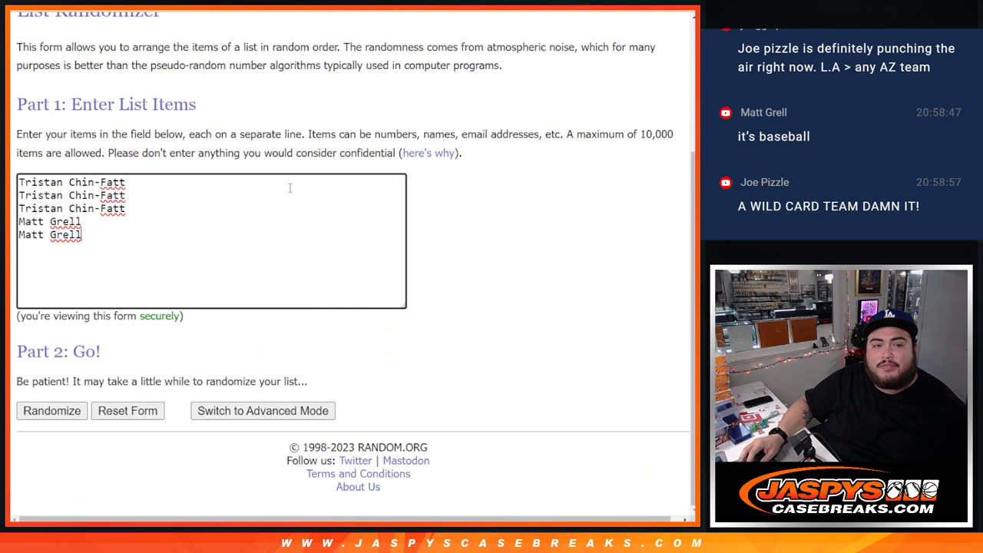
{"action": "type", "text": "AFC NORTH"}
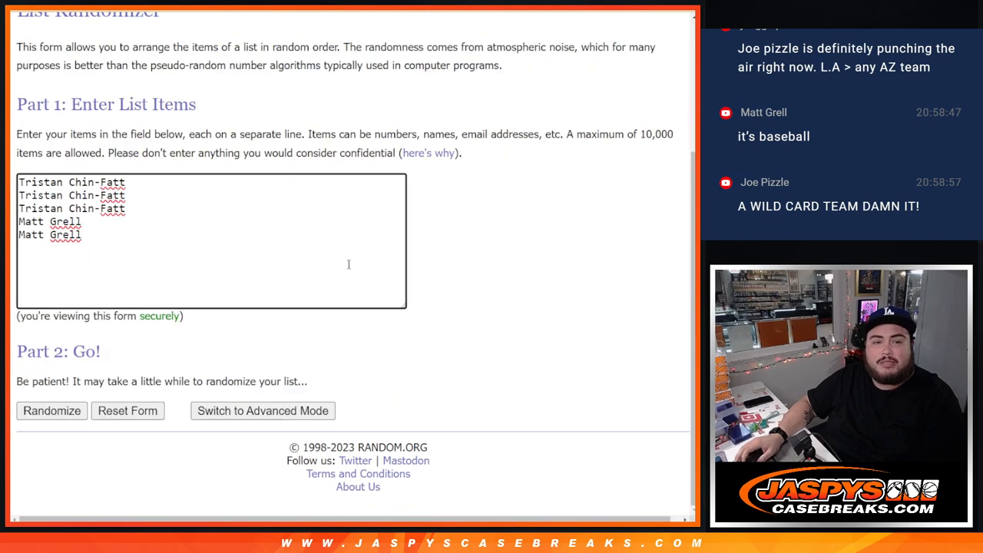
{"action": "left_click", "coordinate": [52, 411]}
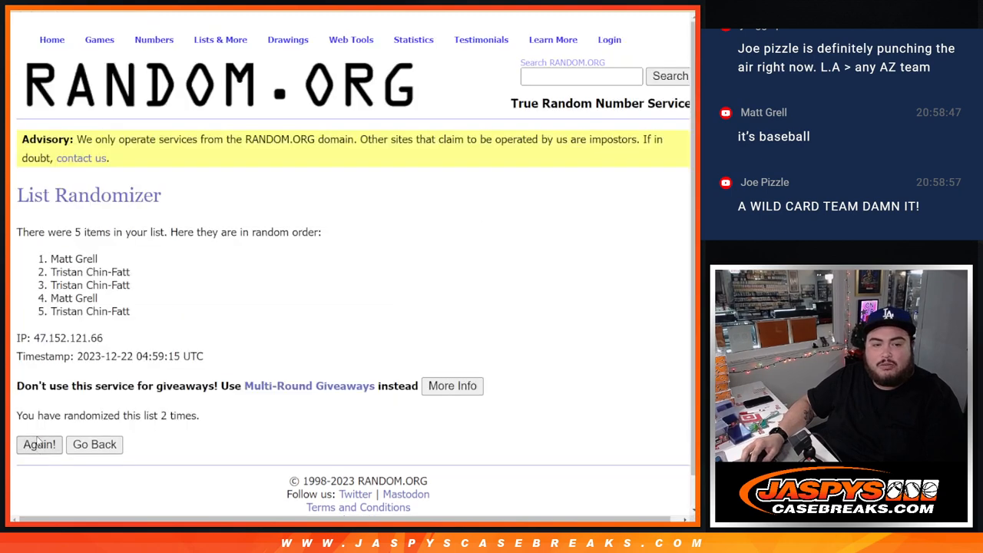
{"action": "left_click", "coordinate": [38, 444]}
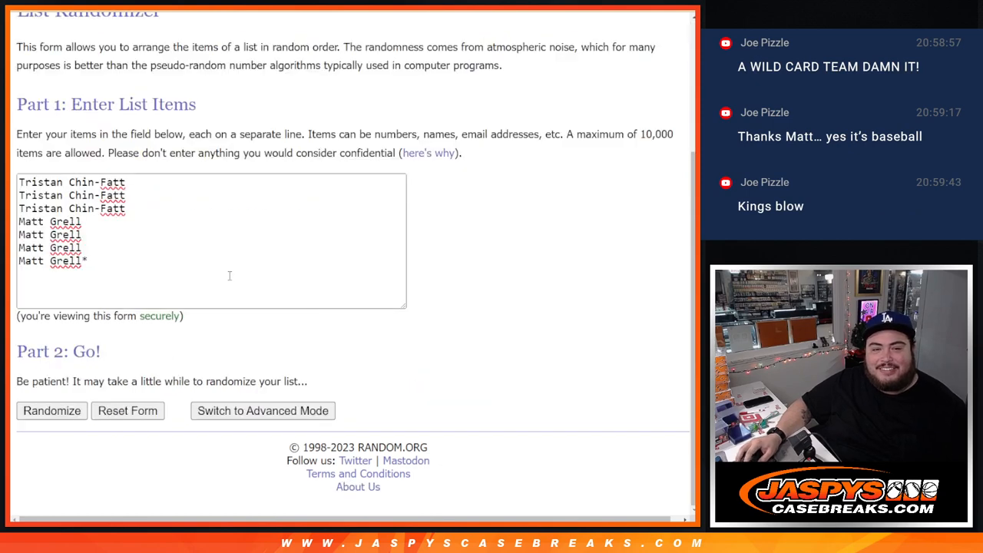
{"action": "type", "text": "Matt Grell"}
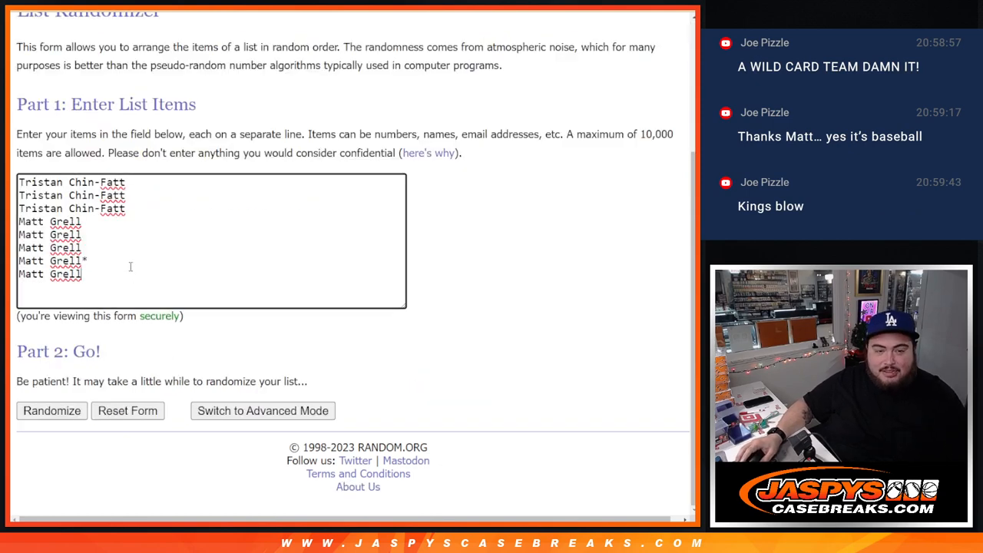
{"action": "type", "text": "+"}
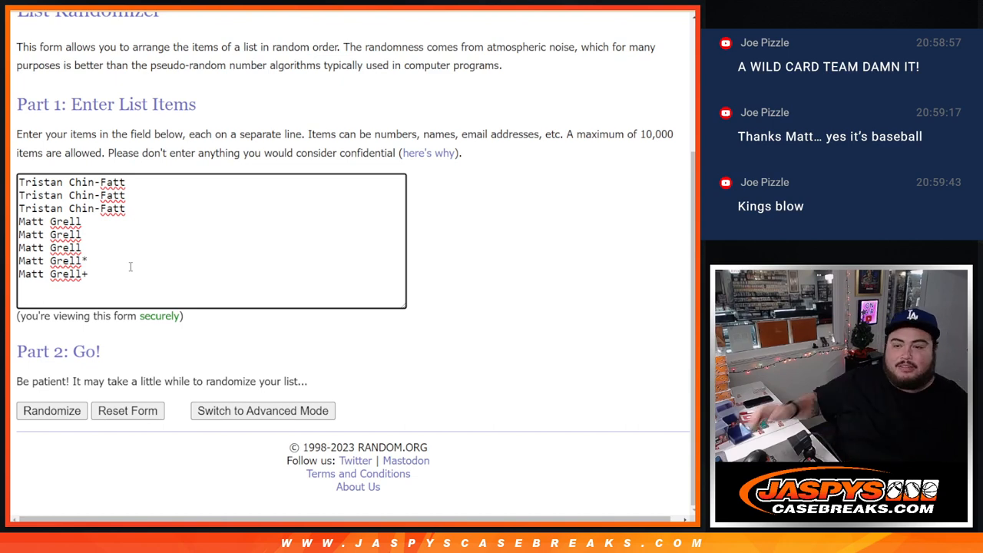
{"action": "left_click", "coordinate": [51, 411]}
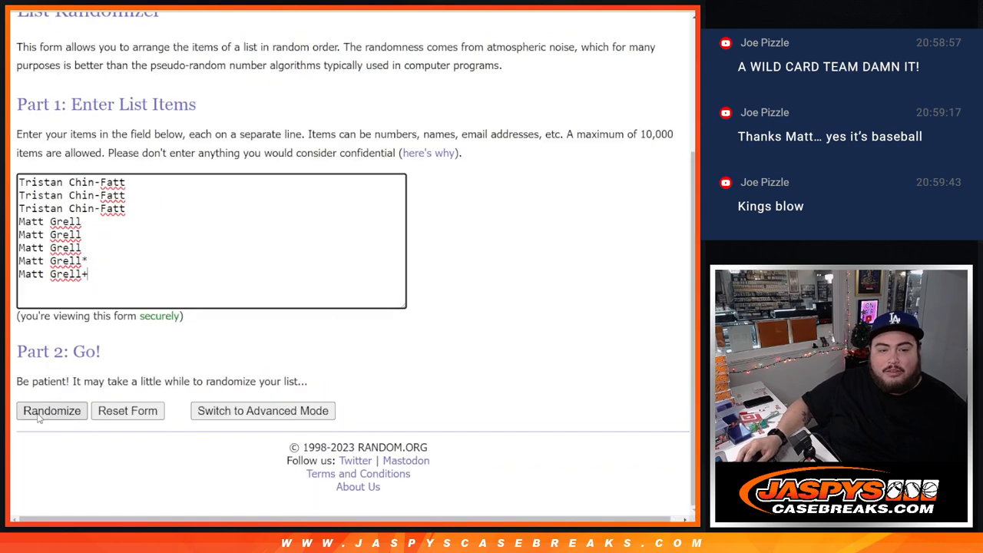
{"action": "left_click", "coordinate": [51, 410]}
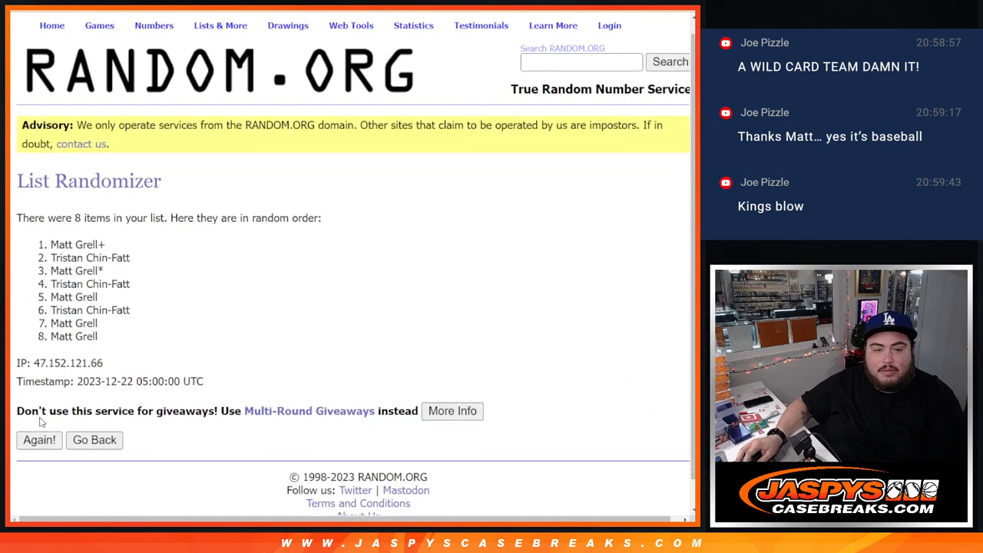
Reshuffle the eight participants twice more and select the top shuffled name.
{"action": "left_click", "coordinate": [39, 440]}
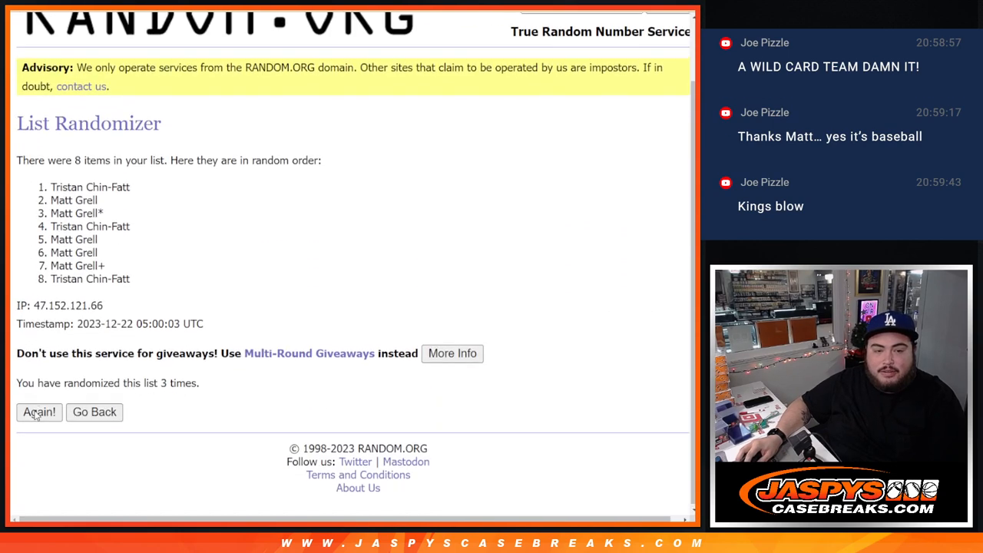
{"action": "left_click", "coordinate": [39, 412]}
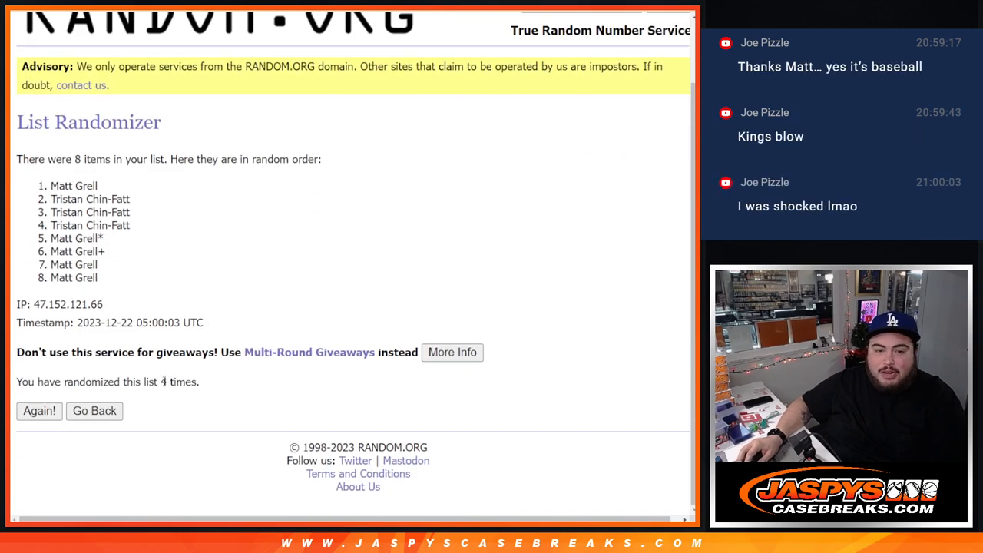
{"action": "double_click", "coordinate": [178, 381]}
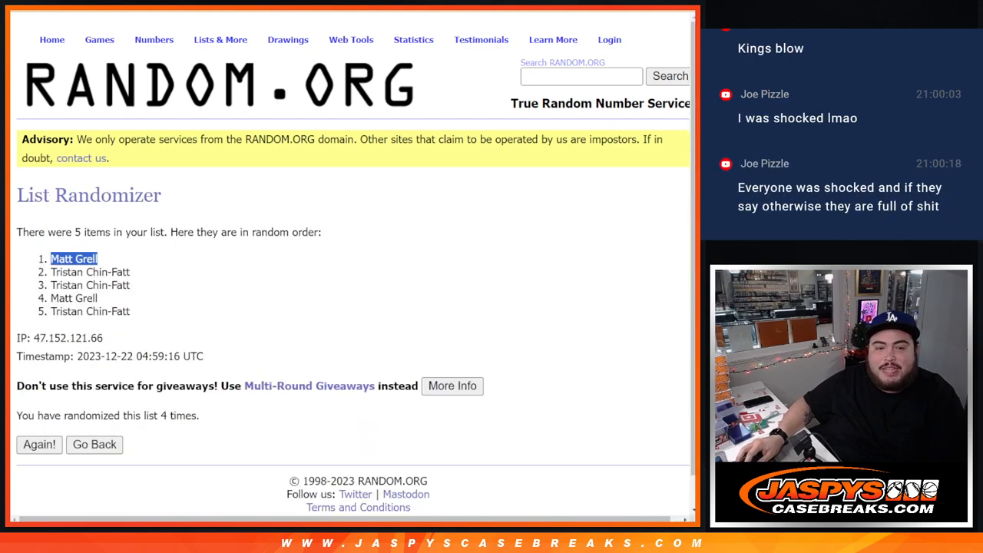
{"action": "left_click", "coordinate": [39, 444]}
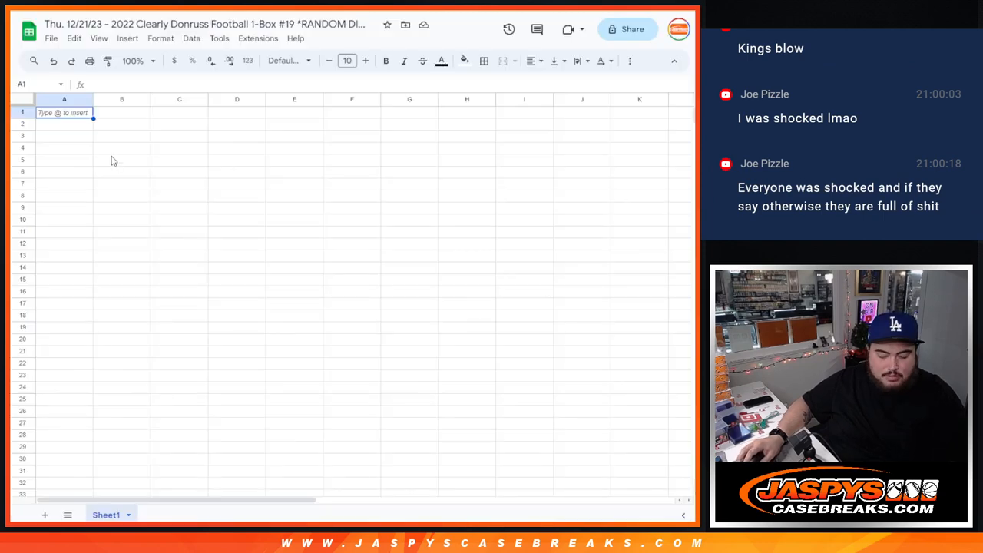
Paste the shuffled names into the sheet, then reshuffle the NFL divisions on RANDOM.ORG.
{"action": "key", "text": "ctrl+v"}
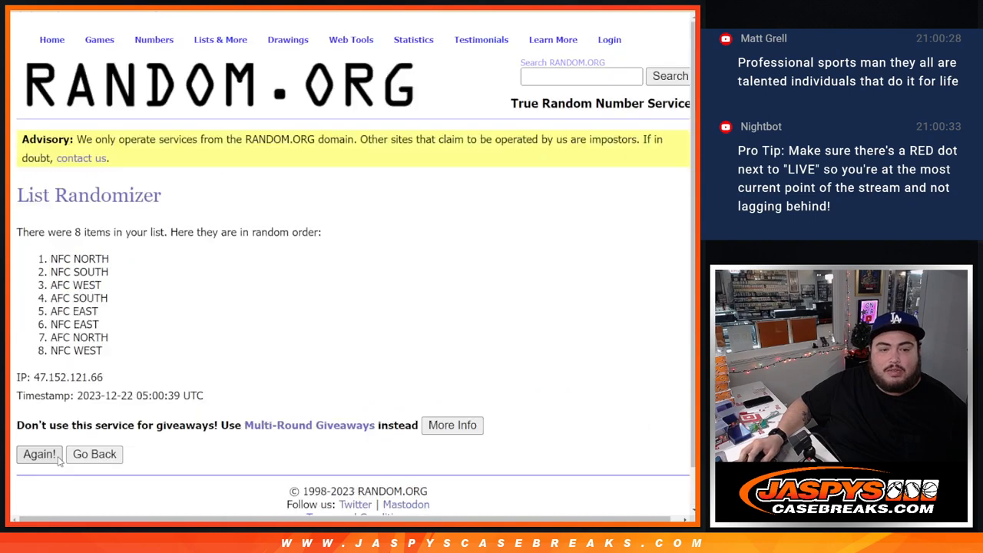
{"action": "left_click", "coordinate": [38, 454]}
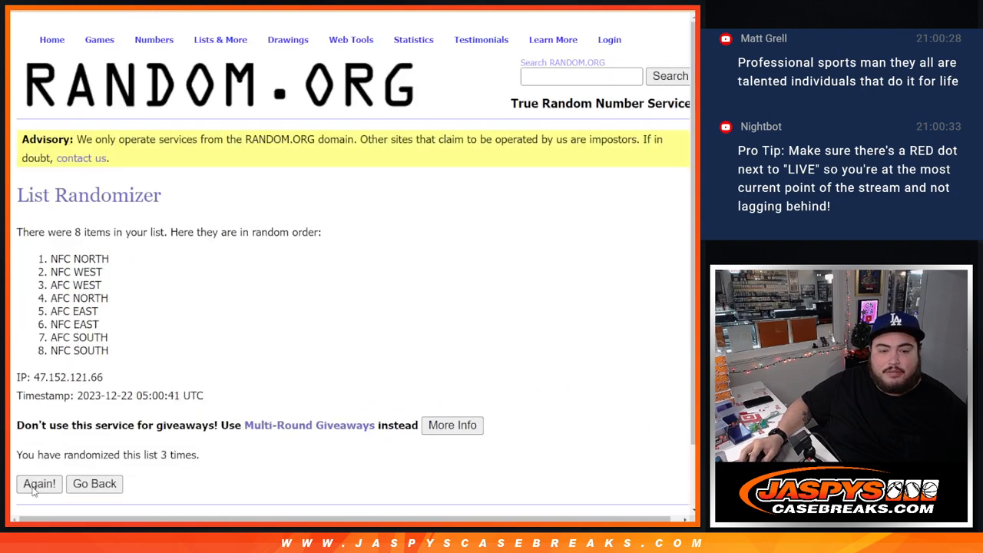
{"action": "left_click", "coordinate": [39, 484]}
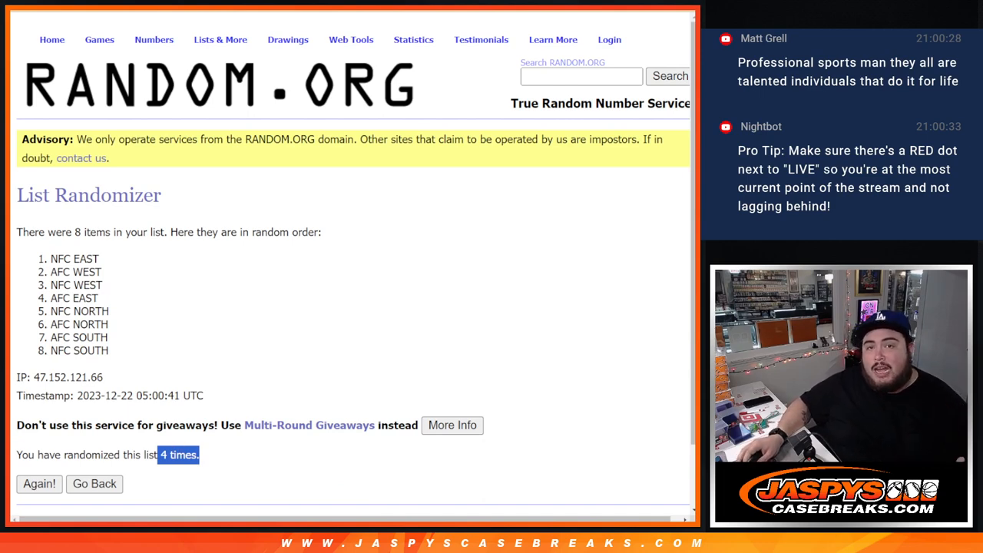
{"action": "left_click", "coordinate": [39, 484]}
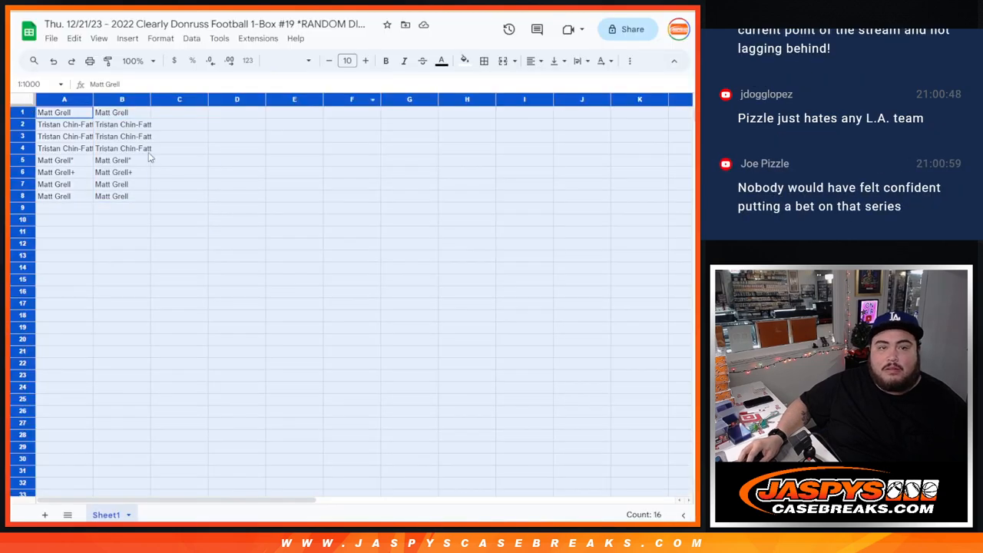
Select the division list, the whole sheet, and rows 7 and 8 for formatting.
{"action": "left_click_drag", "start_coordinate": [121, 112], "coordinate": [122, 196]}
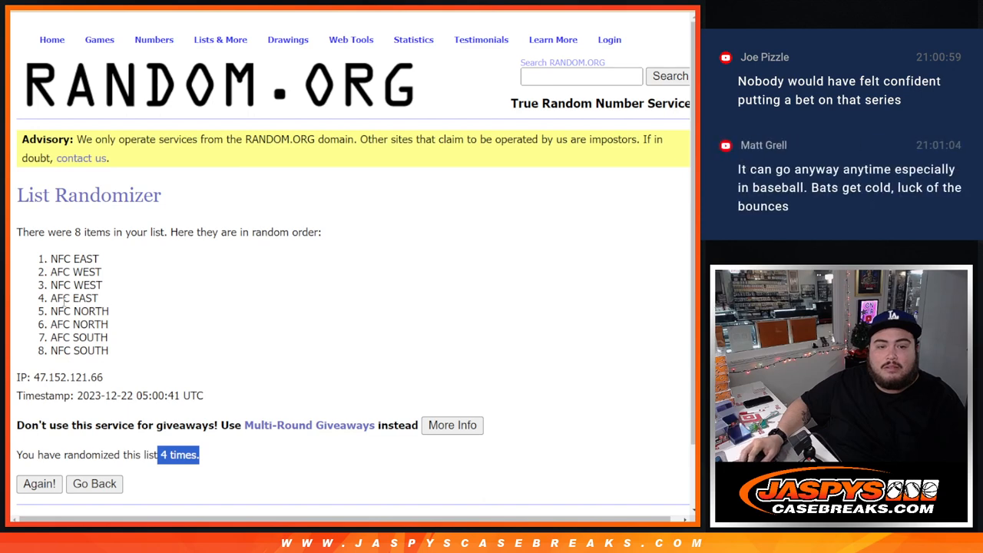
{"action": "left_click_drag", "start_coordinate": [52, 258], "coordinate": [108, 350]}
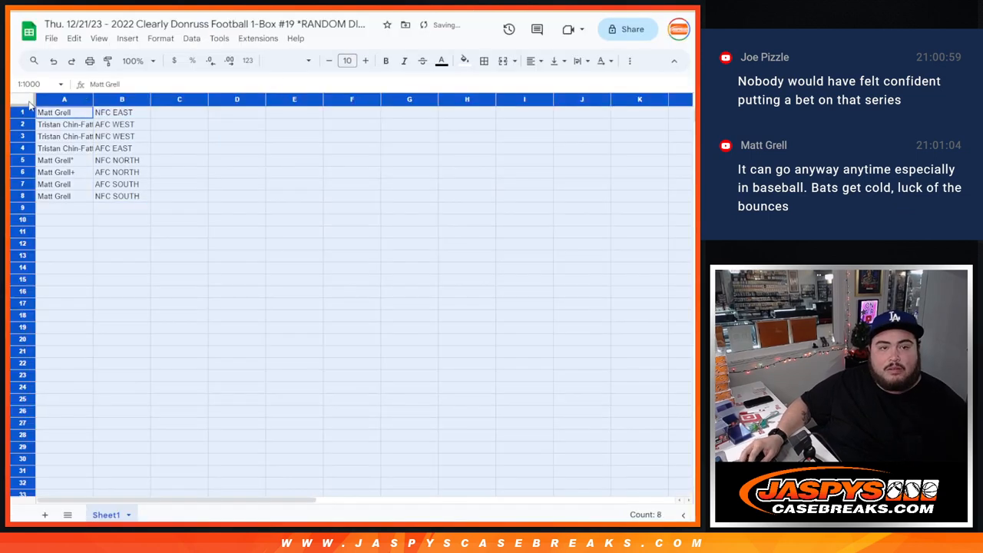
{"action": "left_click", "coordinate": [348, 61]}
{"action": "type", "text": "24"}
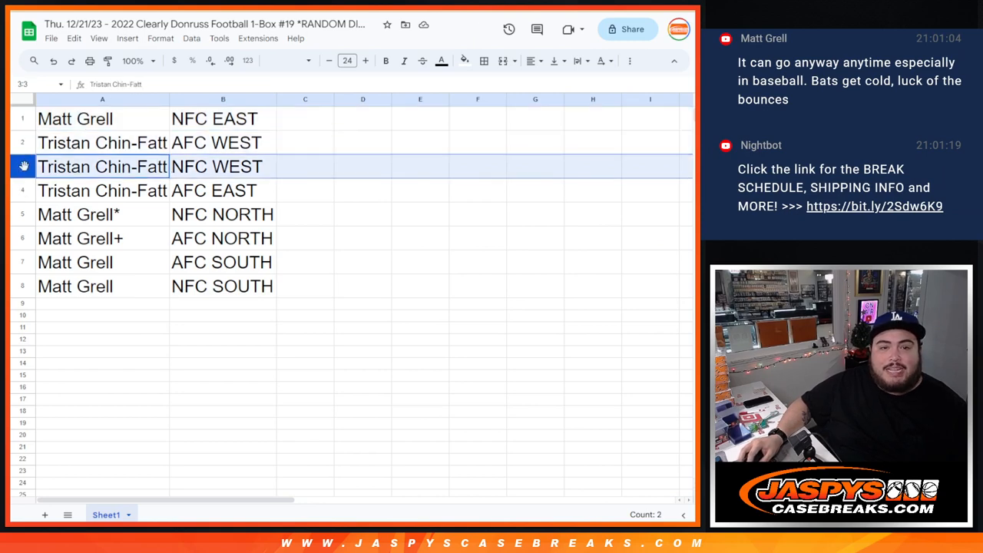
{"action": "left_click", "coordinate": [103, 214]}
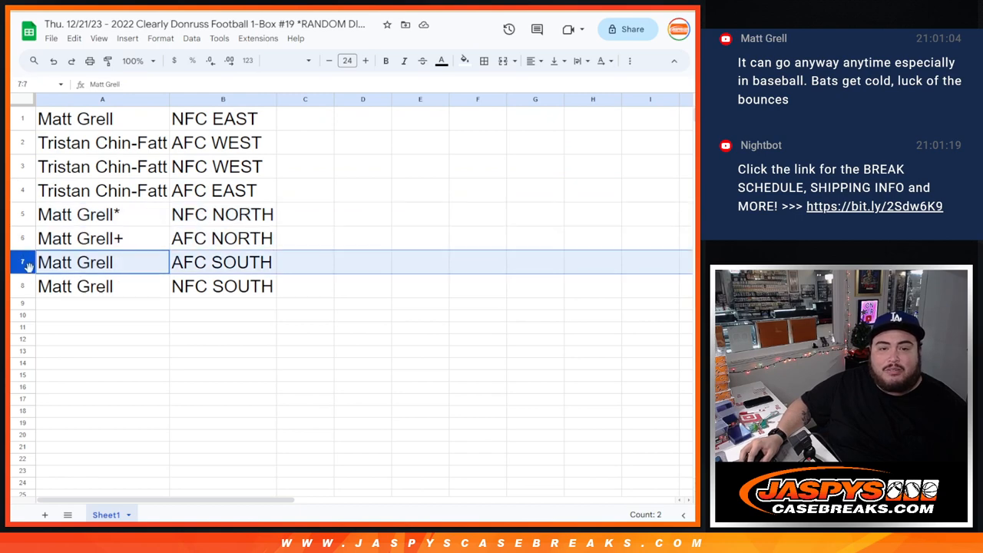
{"action": "left_click", "coordinate": [75, 286]}
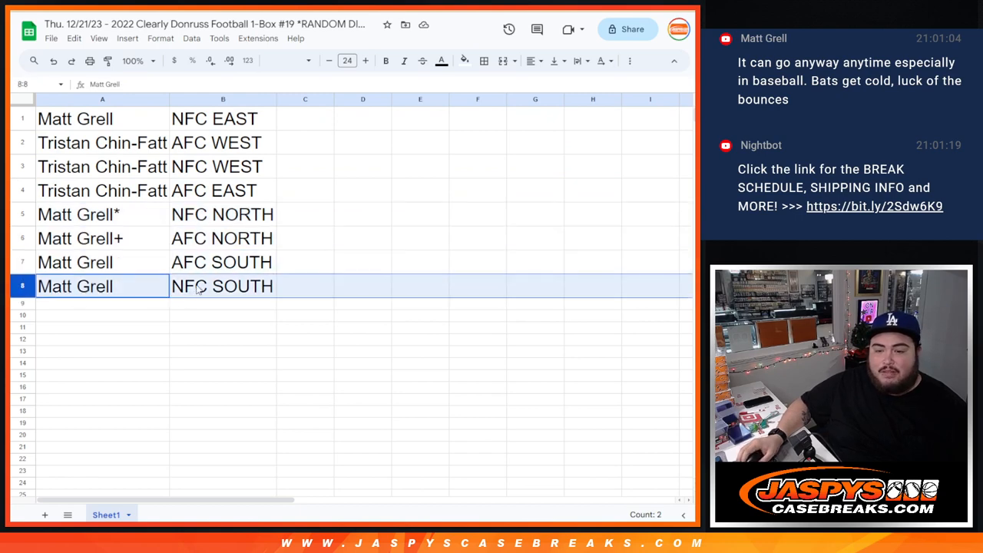
Sort the sheet by column B from A to Z and bring up print settings.
{"action": "right_click", "coordinate": [223, 99]}
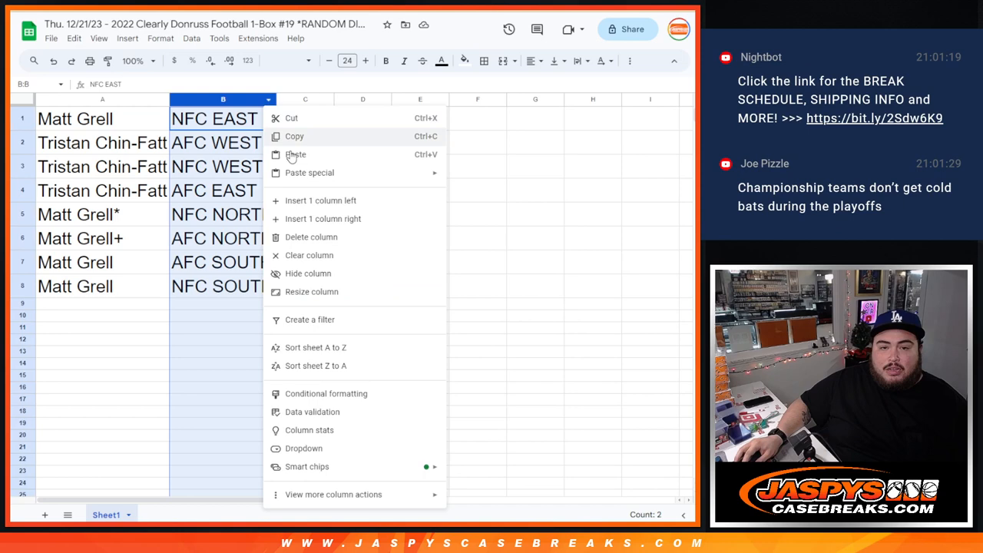
{"action": "left_click", "coordinate": [315, 347]}
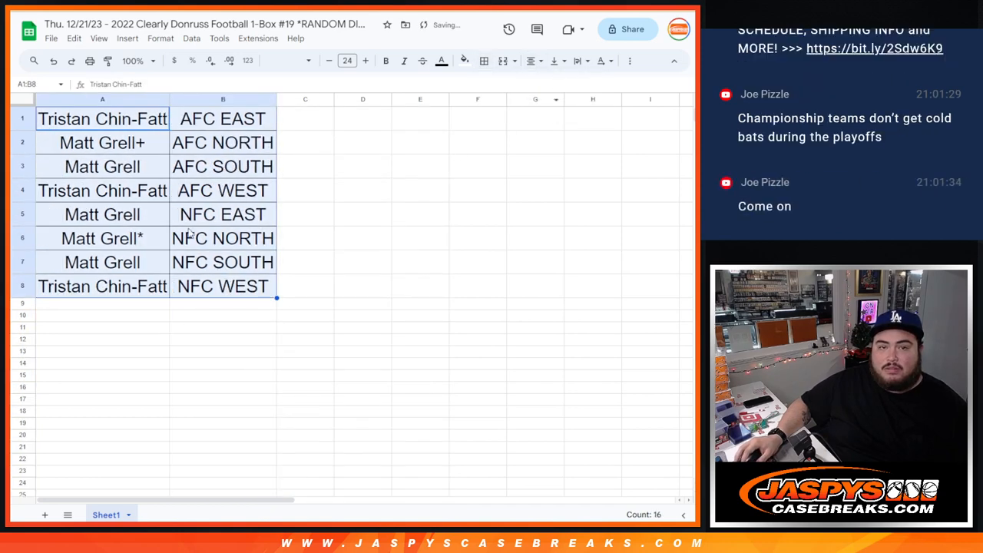
{"action": "left_click", "coordinate": [89, 61]}
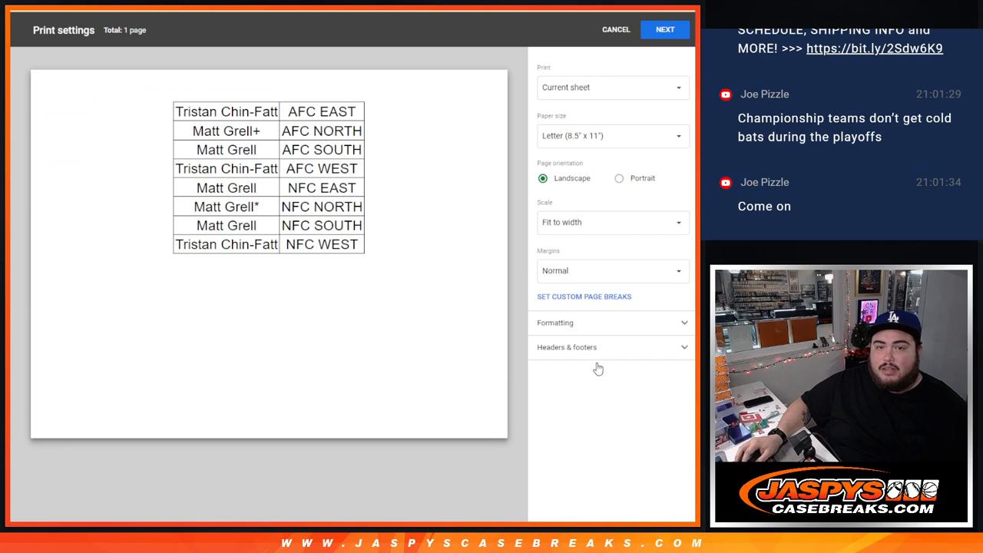
Expand Headers & footers to show the workbook title as the page header.
{"action": "left_click", "coordinate": [567, 346]}
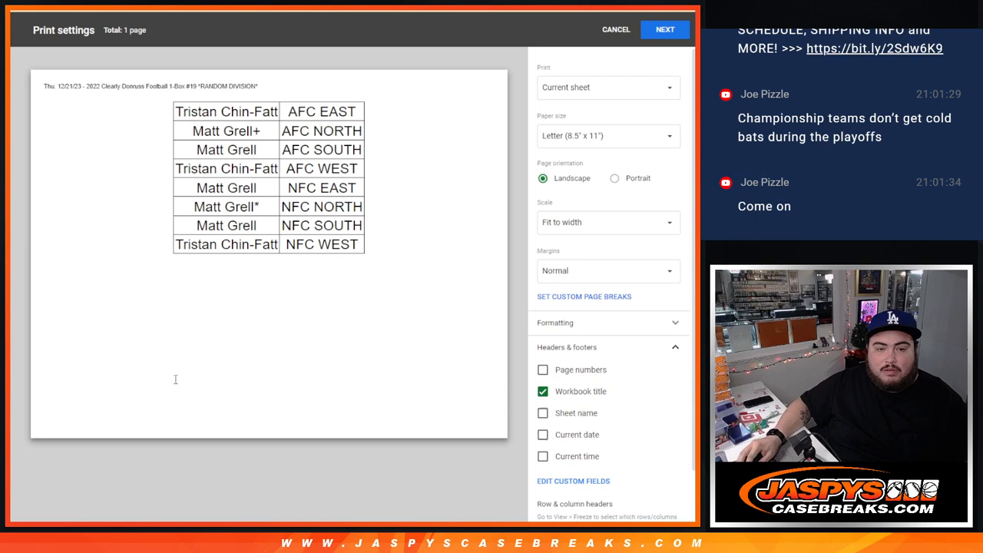
{"action": "mouse_move", "coordinate": [169, 389]}
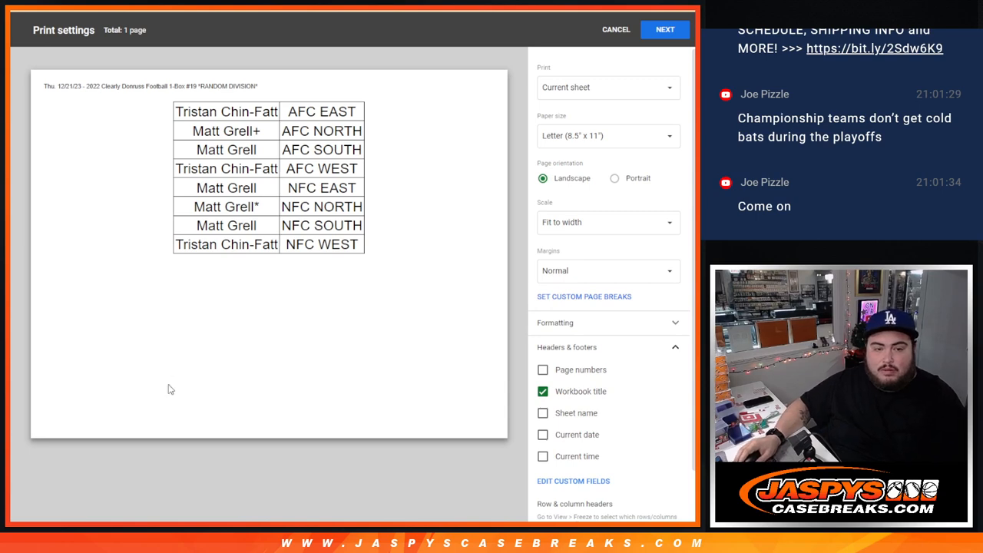
{"action": "mouse_move", "coordinate": [123, 463]}
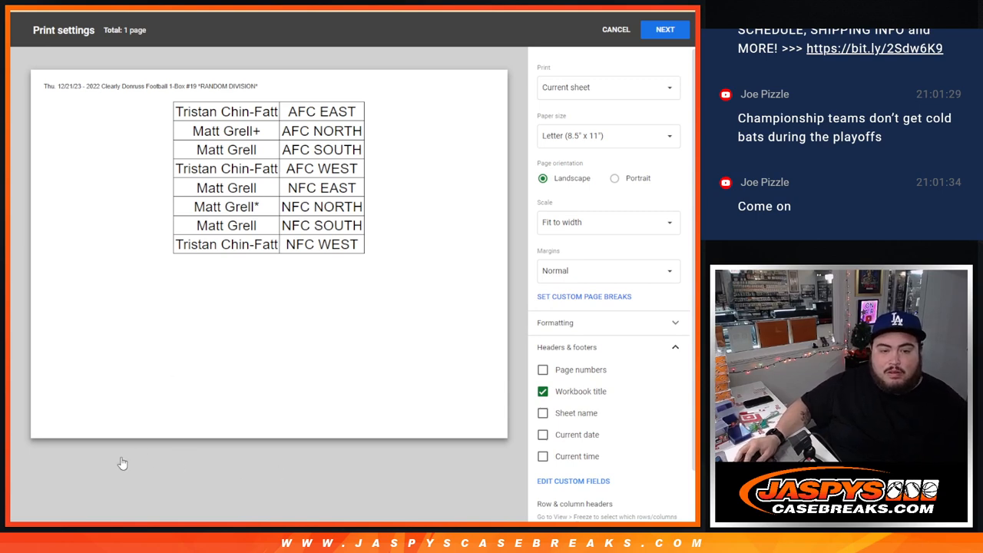
{"action": "mouse_move", "coordinate": [257, 495]}
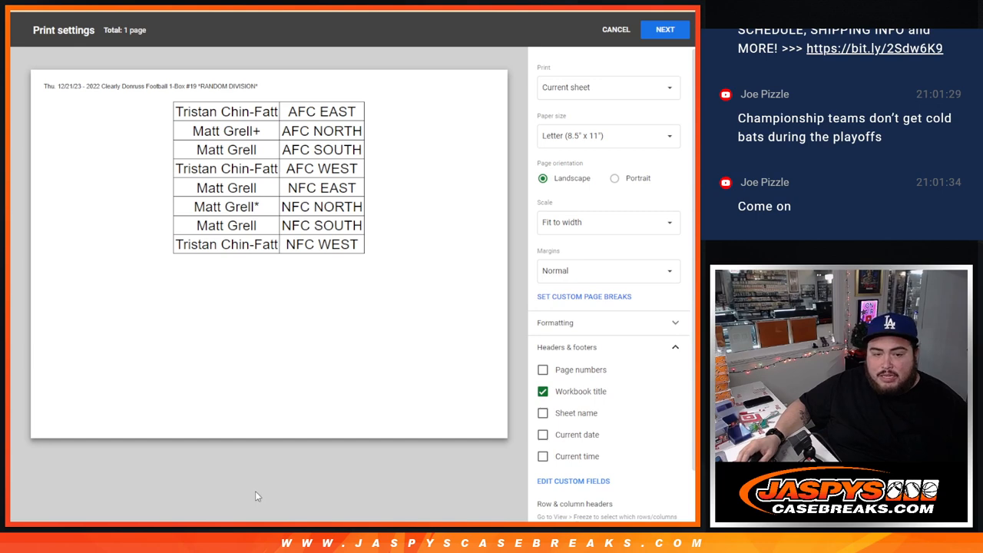
{"action": "mouse_move", "coordinate": [259, 494]}
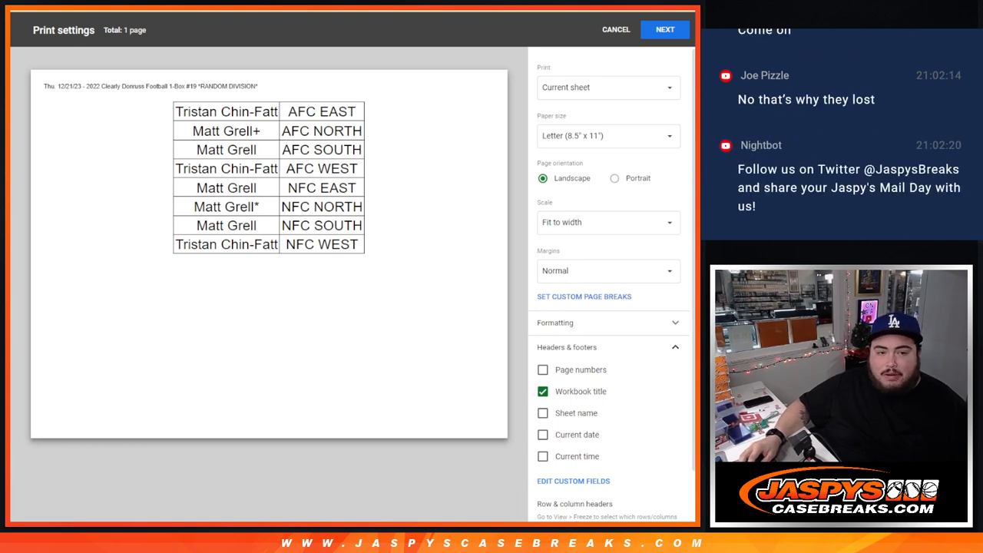
{"action": "mouse_move", "coordinate": [111, 304]}
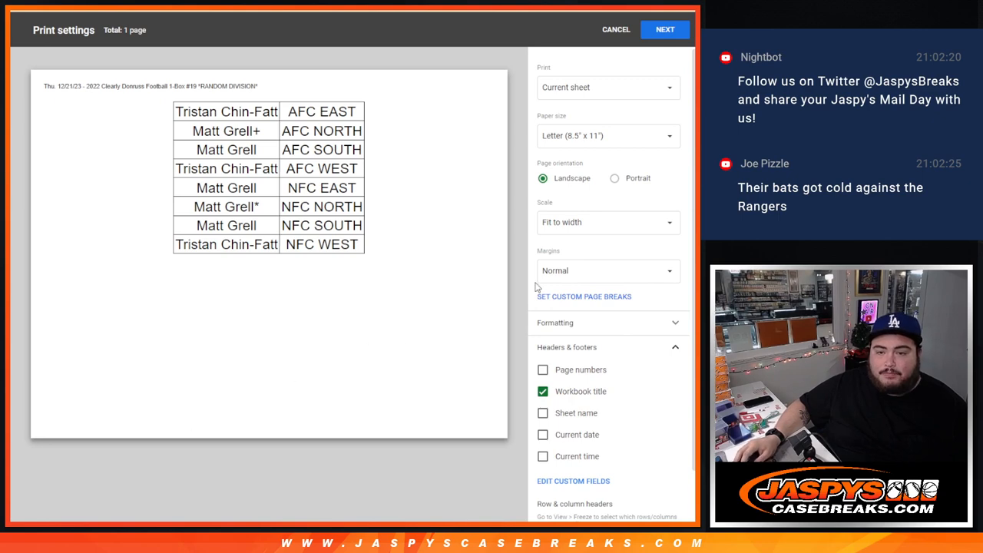
{"action": "mouse_move", "coordinate": [341, 473]}
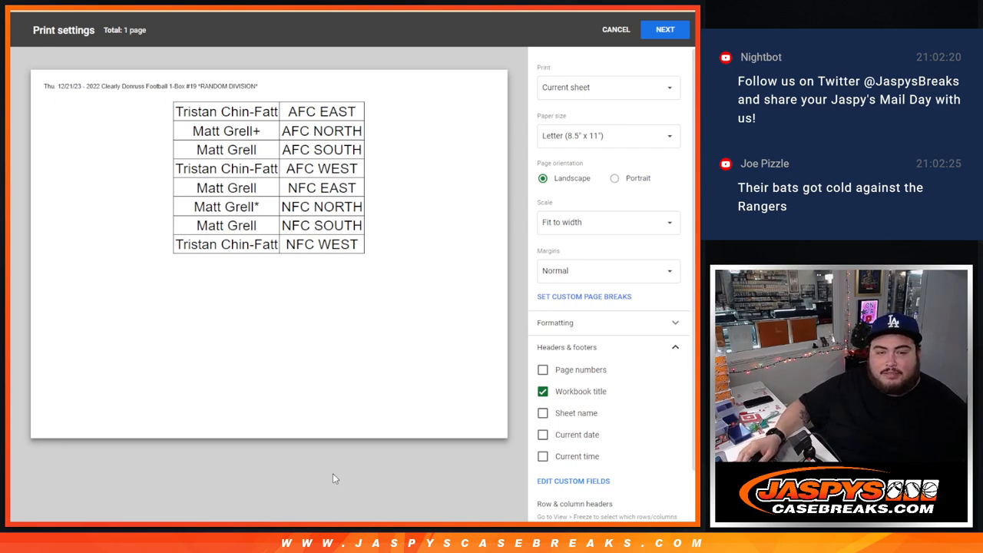
{"action": "mouse_move", "coordinate": [109, 392]}
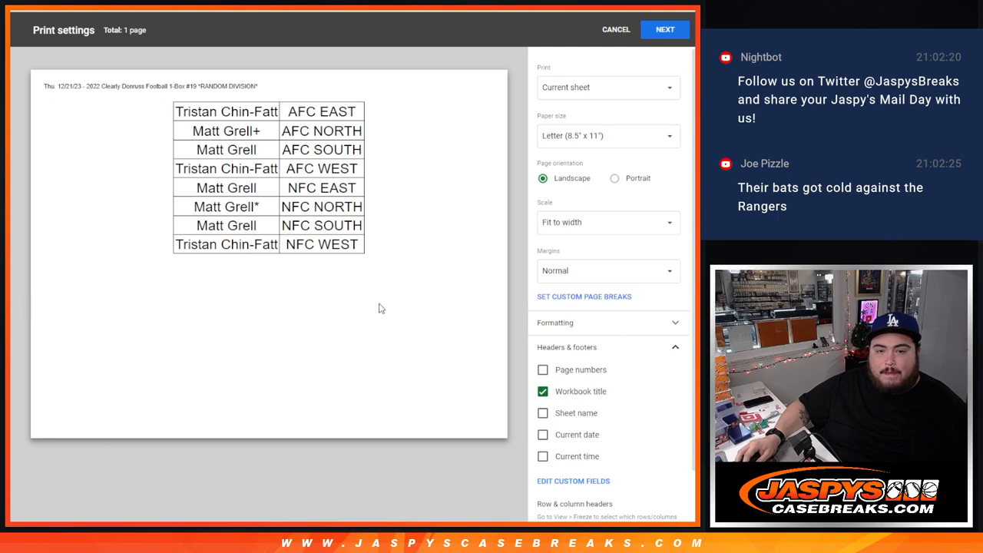
{"action": "mouse_move", "coordinate": [513, 299]}
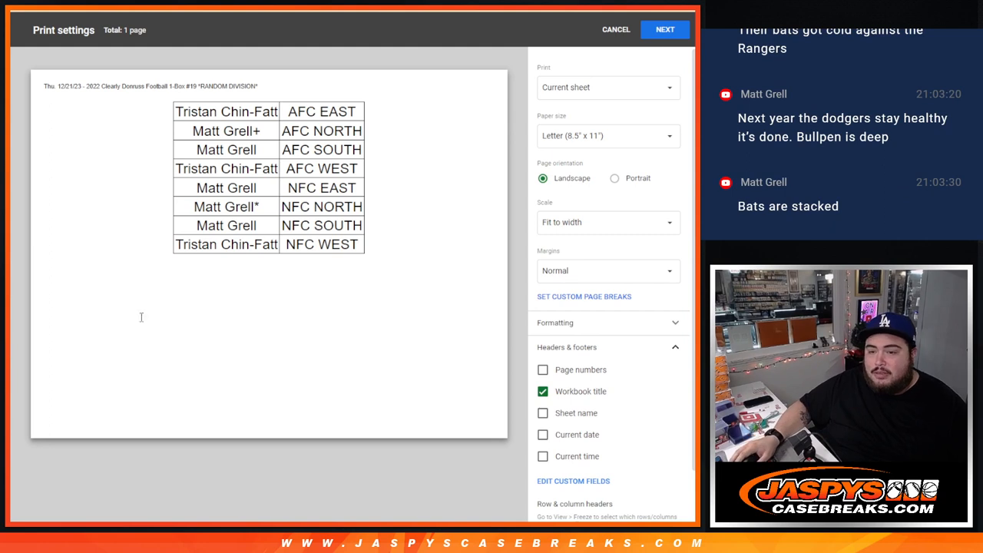
{"action": "mouse_move", "coordinate": [329, 315]}
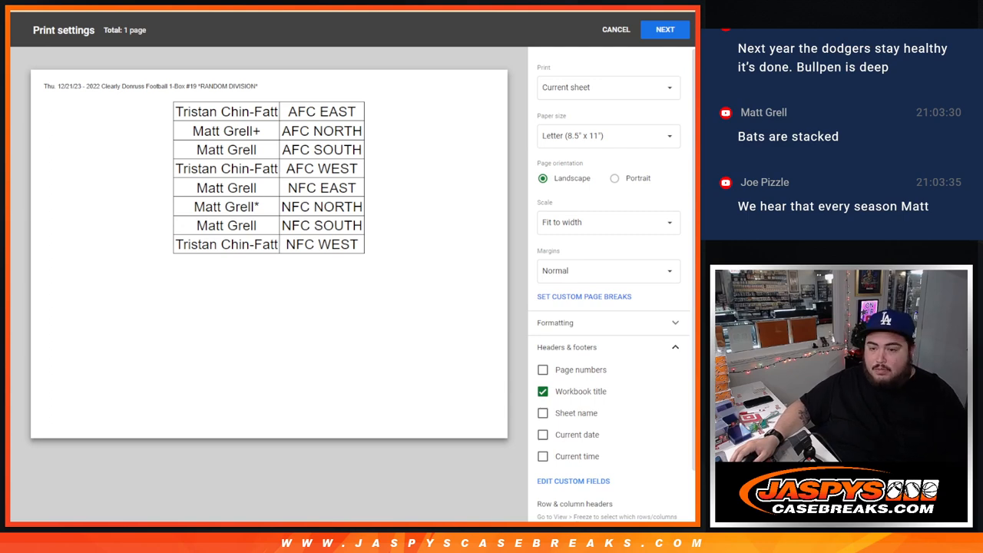
Continue past Print settings and print the page from the printer dialog.
{"action": "left_click", "coordinate": [665, 29]}
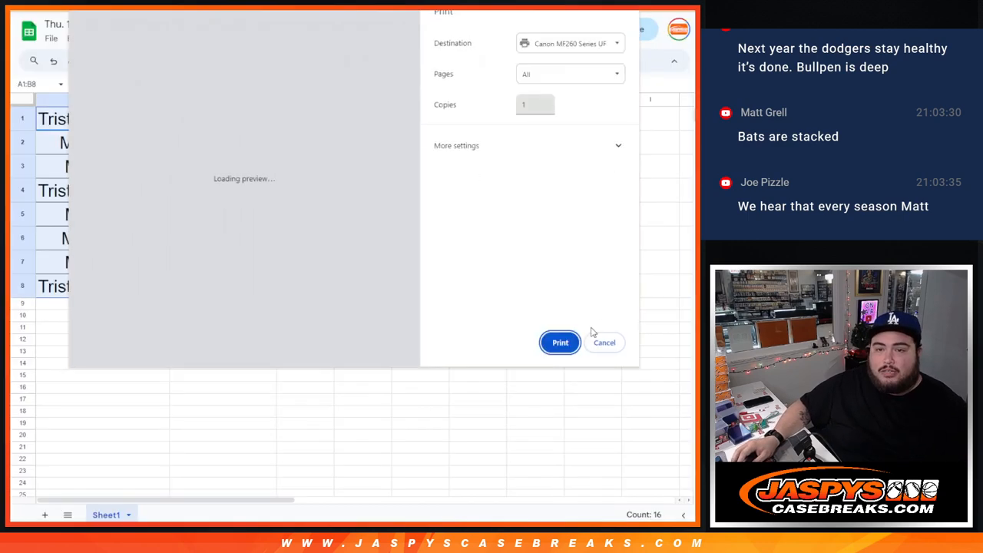
{"action": "left_click", "coordinate": [605, 343]}
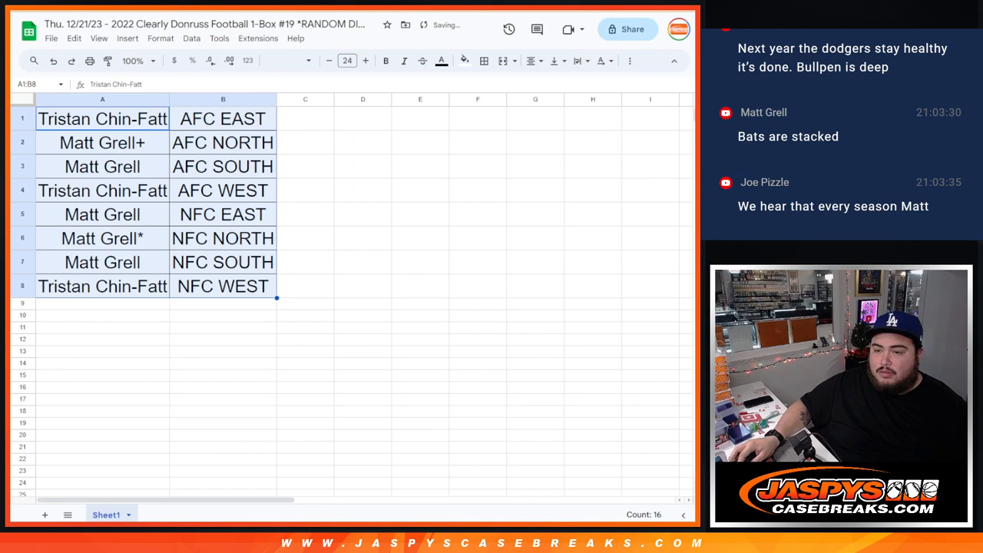